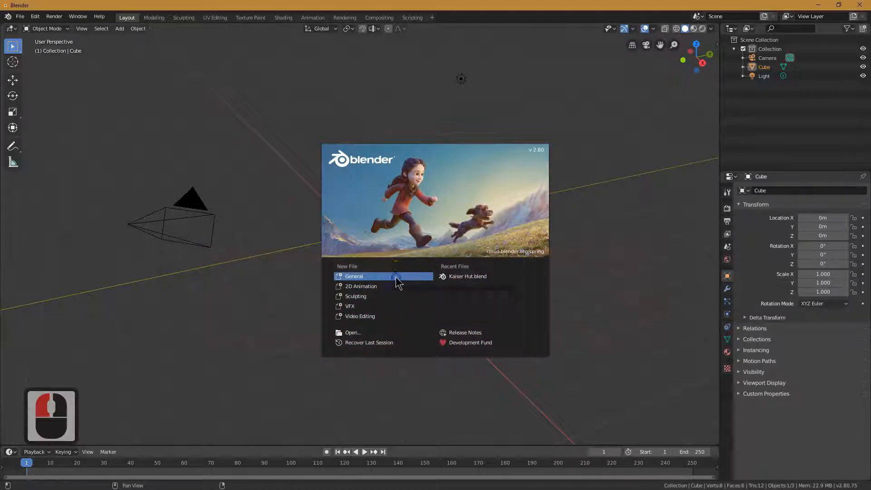
Start a General scene from the splash and begin saving it under a new name
{"action": "left_click", "coordinate": [354, 276]}
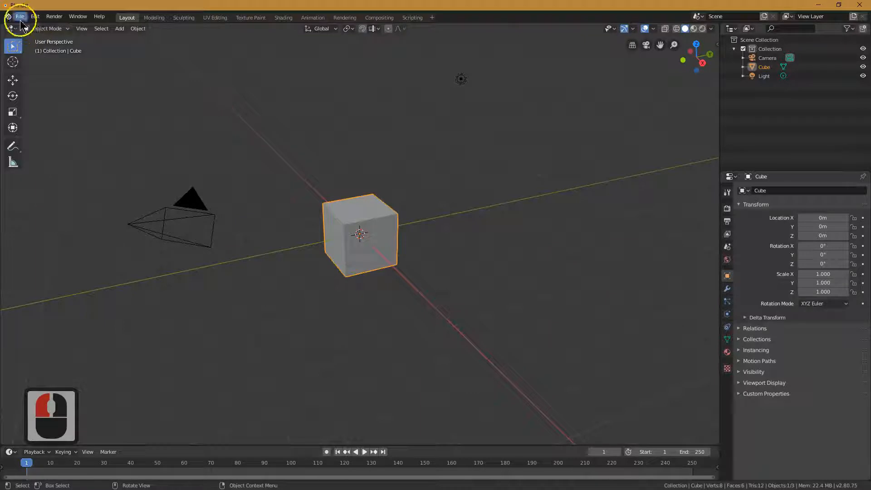
{"action": "left_click", "coordinate": [21, 16]}
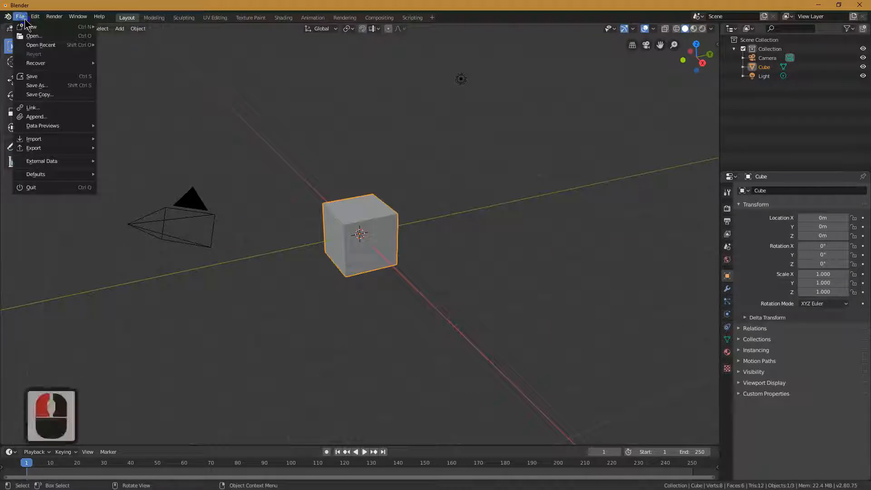
{"action": "left_click", "coordinate": [36, 85]}
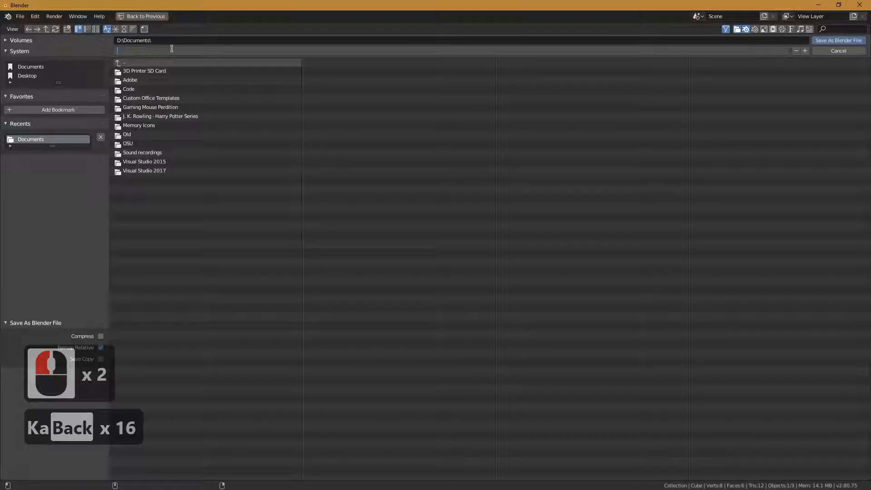
Save the scene as 'Kaiser Hut.blend' in the Documents folder
{"action": "type", "text": "Kaiser"}
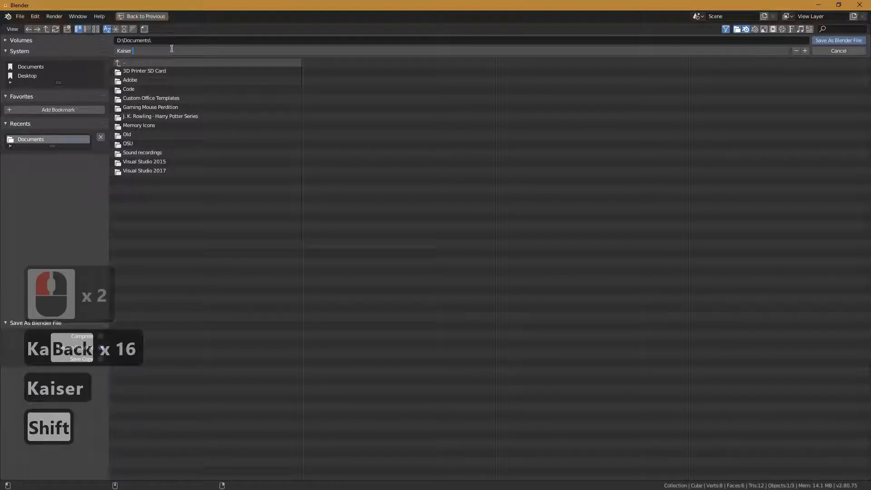
{"action": "type", "text": "Hut"}
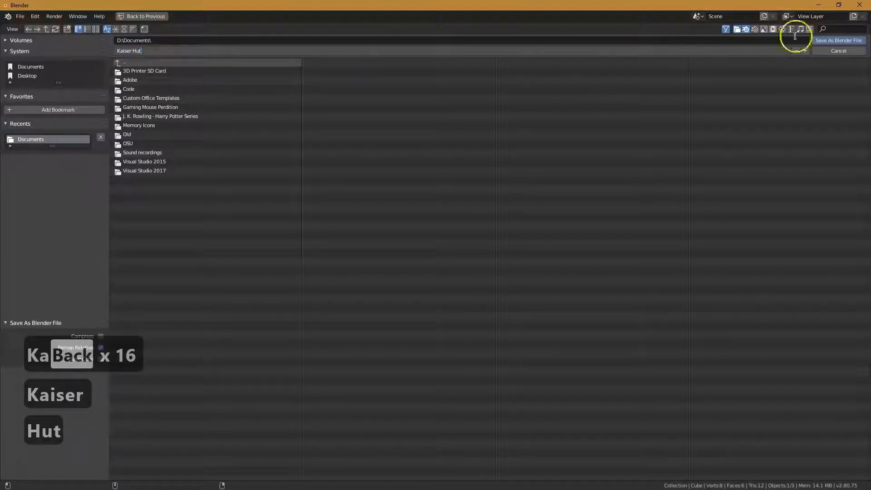
{"action": "left_click", "coordinate": [838, 41]}
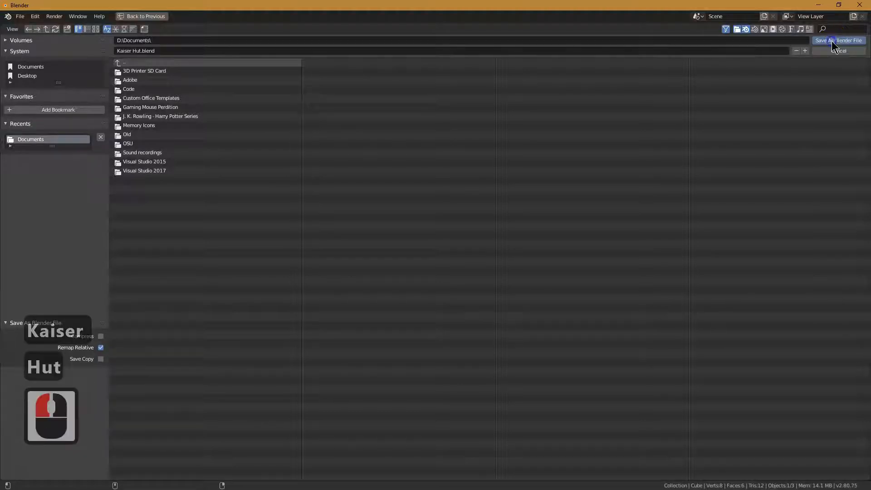
{"action": "left_click", "coordinate": [841, 40]}
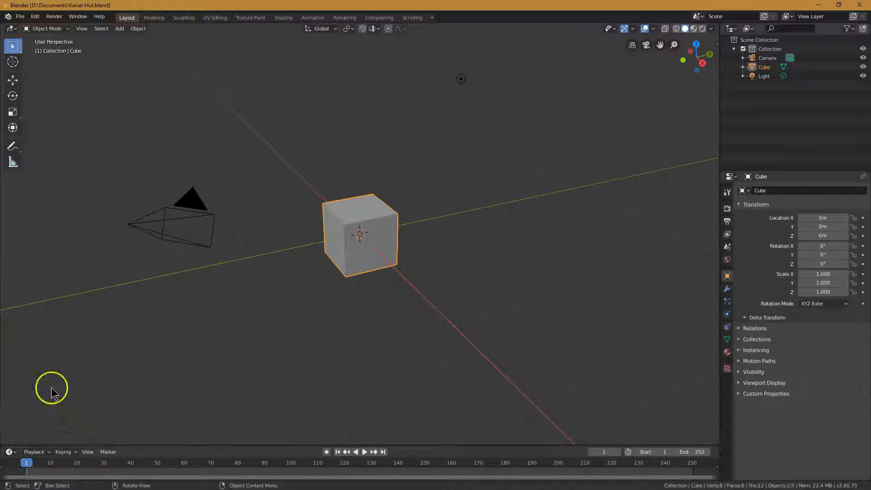
{"action": "mouse_move", "coordinate": [387, 213]}
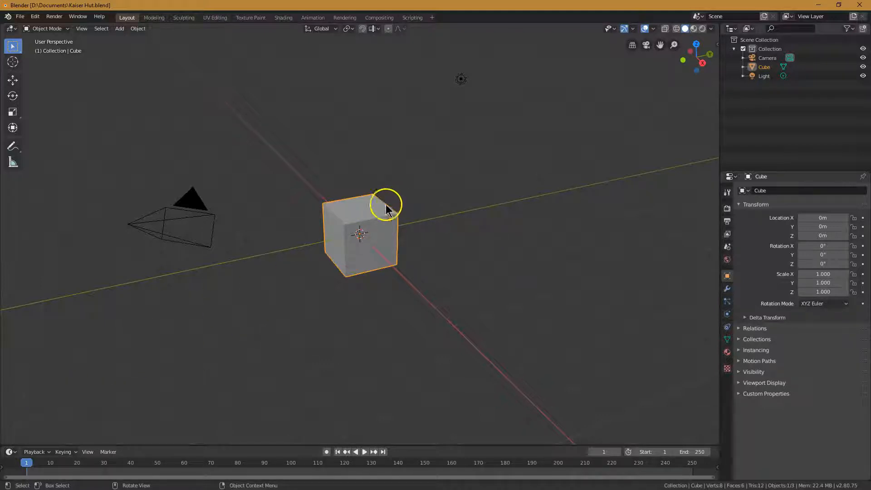
{"action": "mouse_move", "coordinate": [405, 223]}
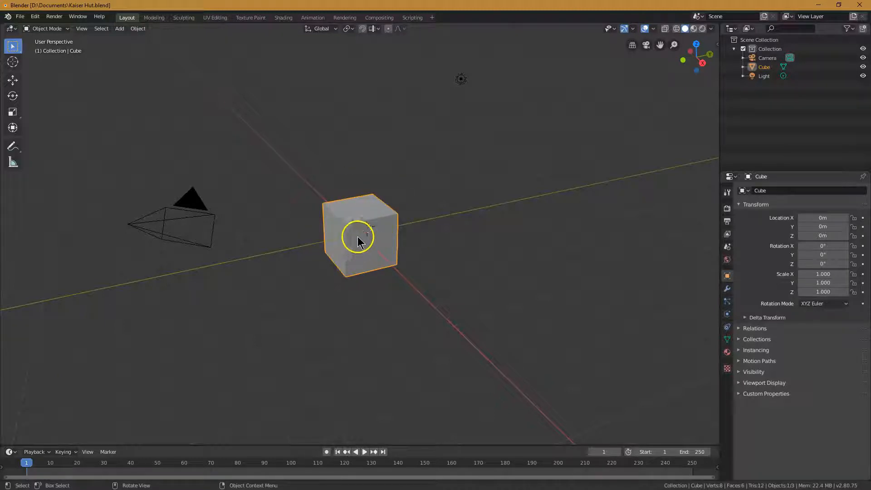
{"action": "mouse_move", "coordinate": [310, 207]}
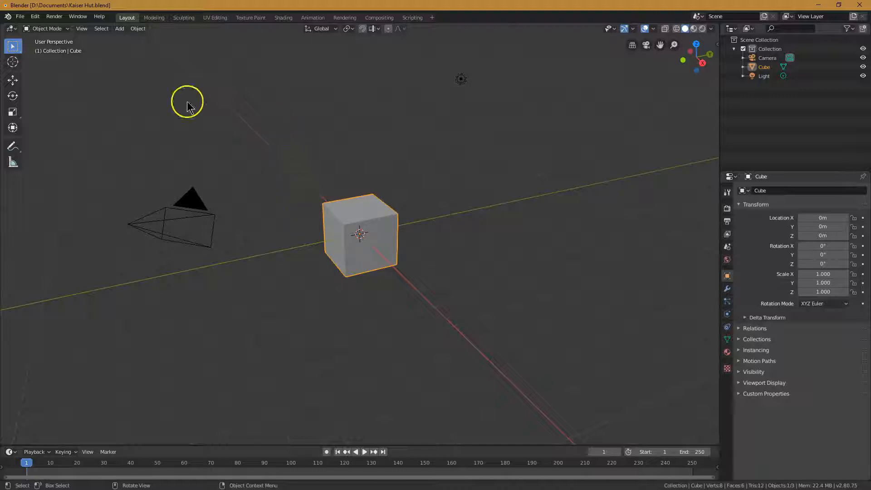
Switch the default cube from Object Mode into Edit Mode
{"action": "left_click", "coordinate": [47, 28]}
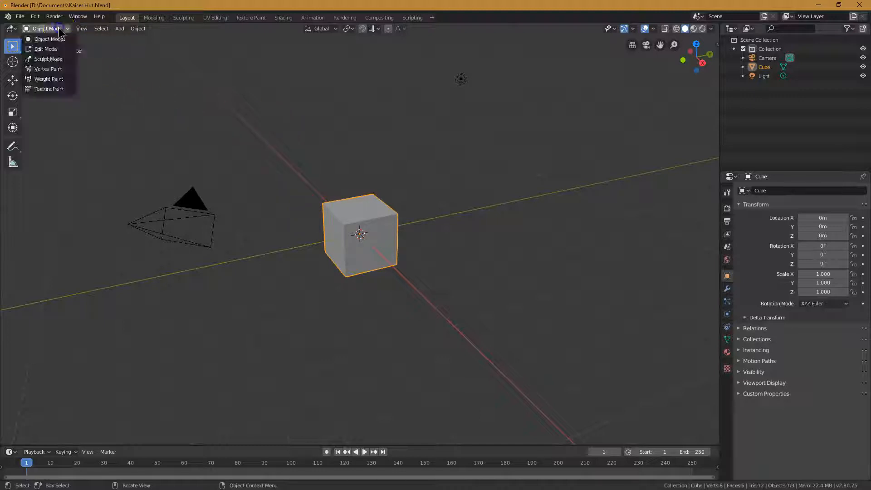
{"action": "mouse_move", "coordinate": [53, 50]}
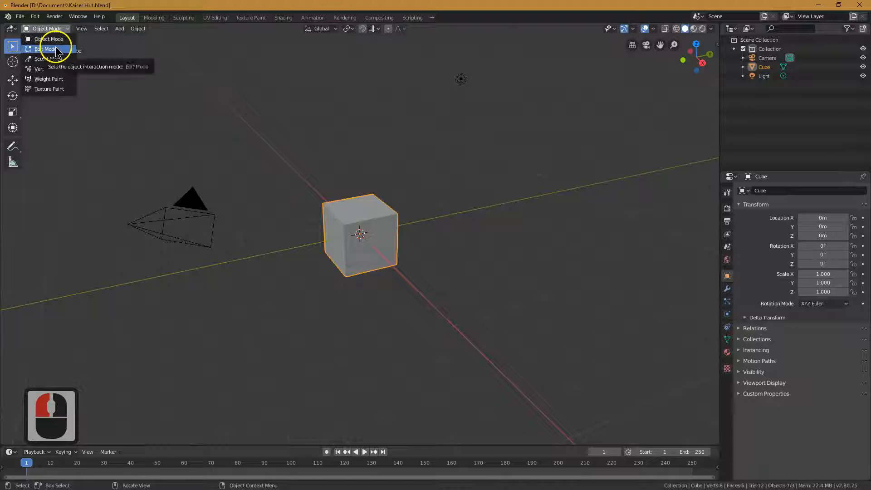
{"action": "left_click", "coordinate": [45, 49]}
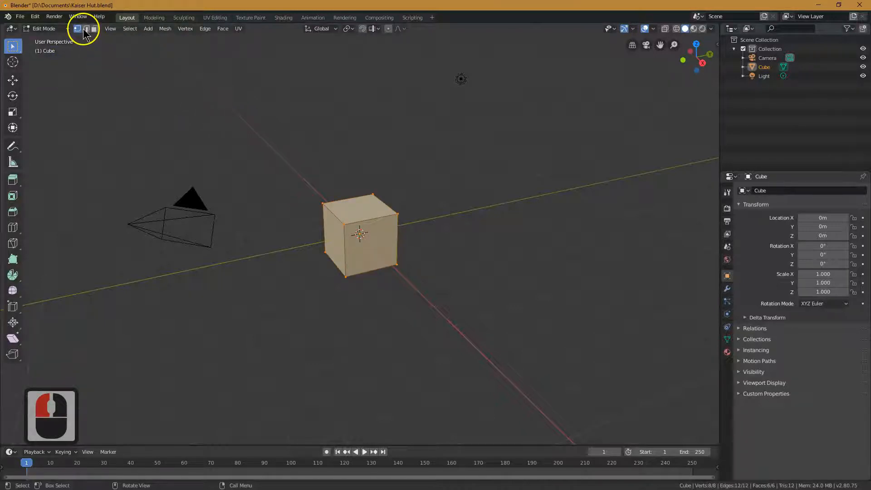
Switch to face select mode before bevelling the cube's edges
{"action": "left_click", "coordinate": [86, 28]}
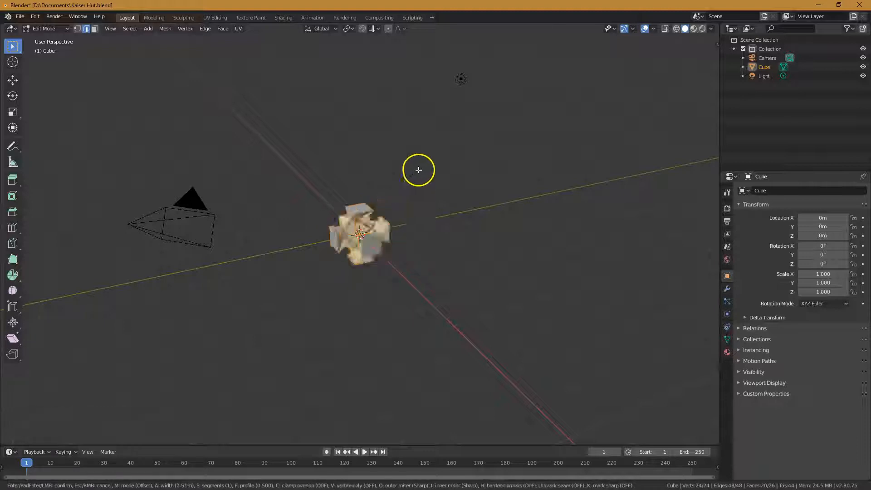
{"action": "mouse_move", "coordinate": [430, 189]}
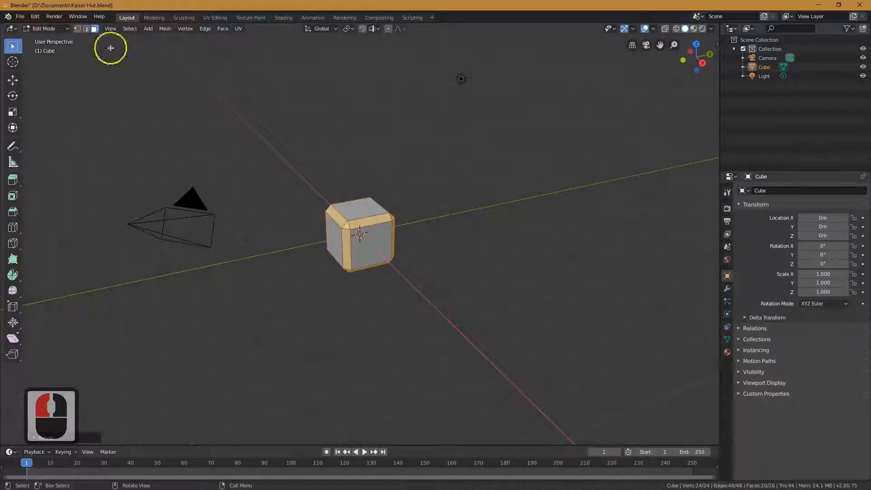
{"action": "mouse_move", "coordinate": [281, 199]}
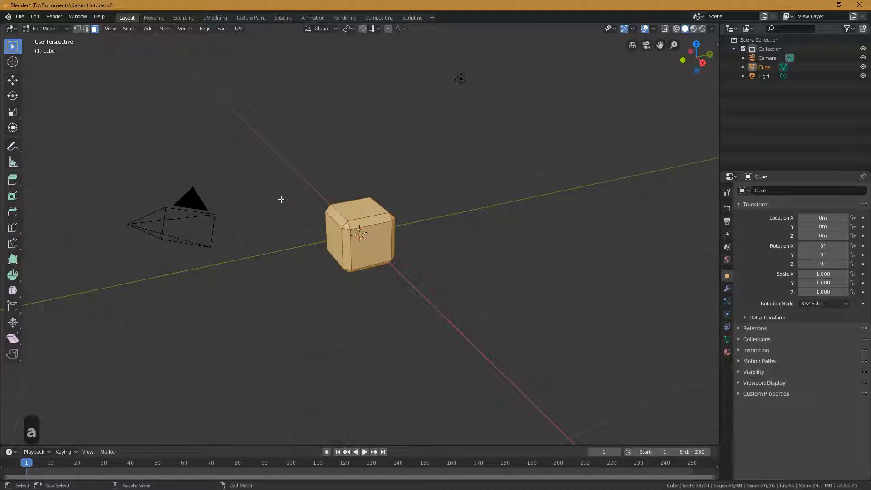
Duplicate the whole bevelled brick and move the copy along X right beside the original
{"action": "key", "text": "shift"}
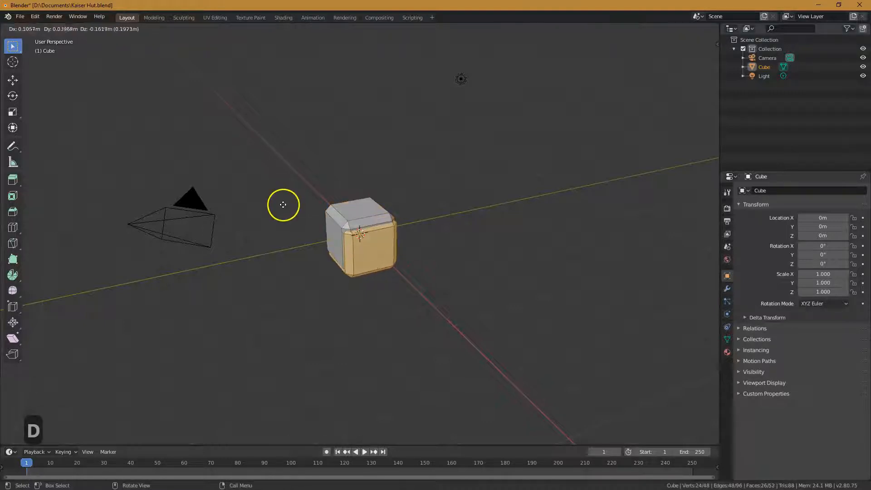
{"action": "left_click_drag", "start_coordinate": [361, 233], "coordinate": [452, 305]}
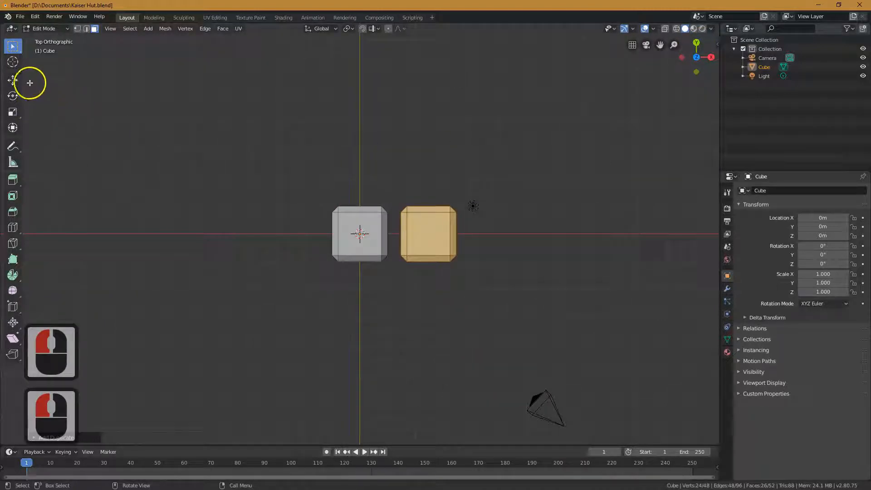
{"action": "left_click", "coordinate": [13, 80]}
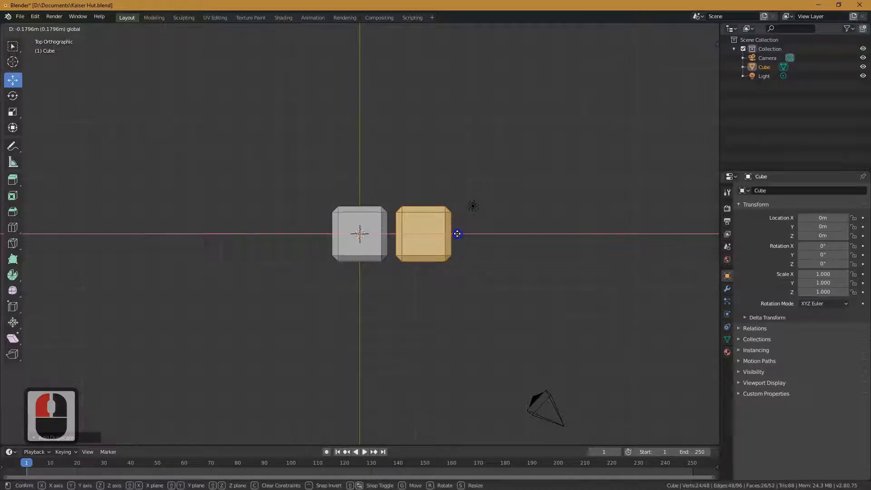
{"action": "key", "text": "Tab"}
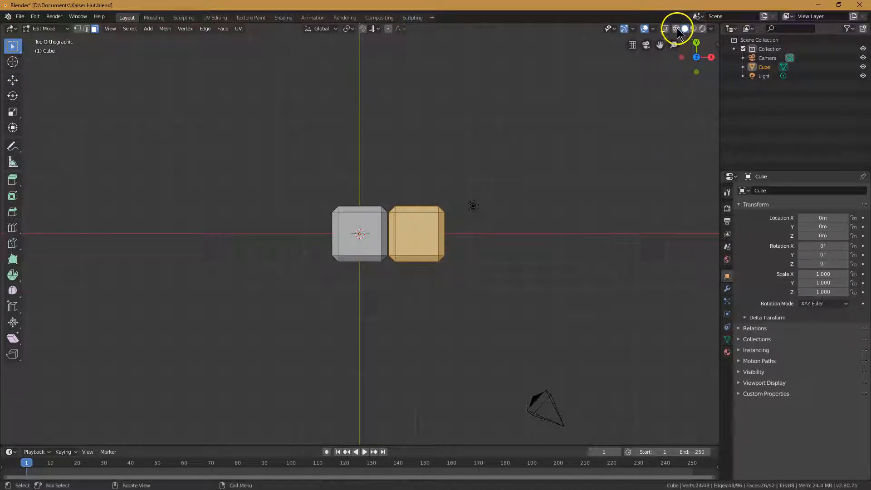
{"action": "mouse_move", "coordinate": [675, 29]}
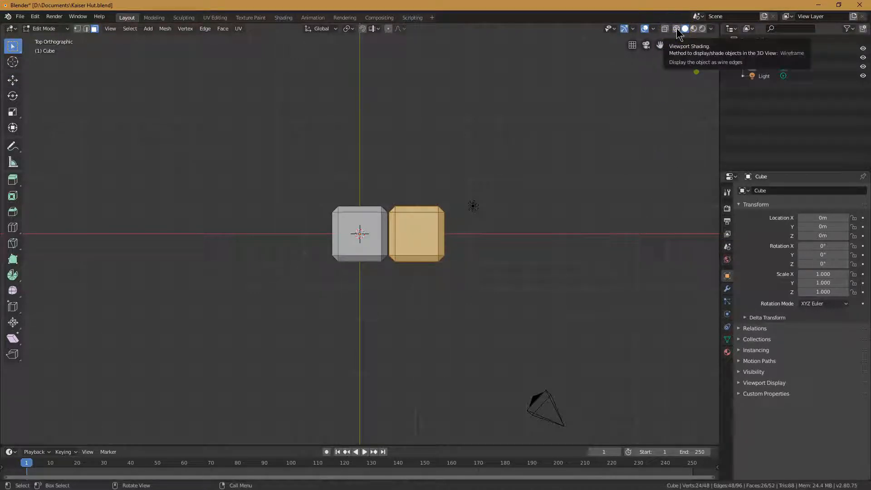
In wireframe view, pull the second brick's end face out along X to make a longer block
{"action": "left_click", "coordinate": [676, 28]}
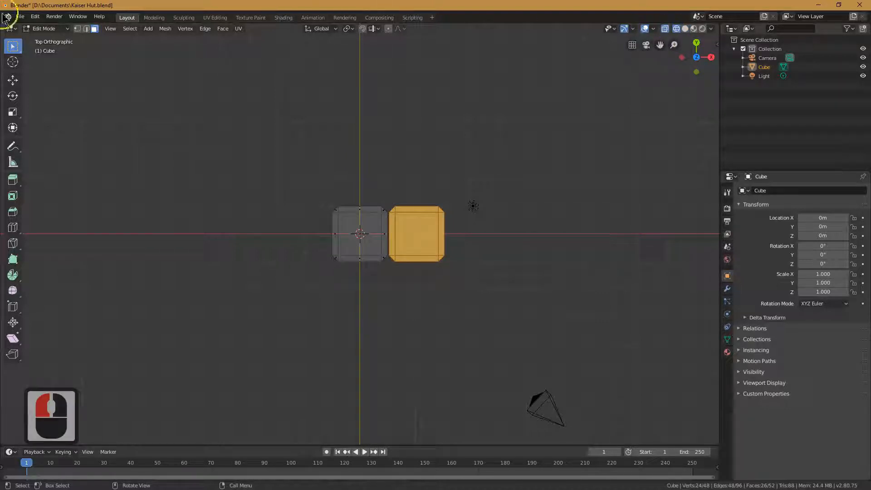
{"action": "mouse_move", "coordinate": [13, 46]}
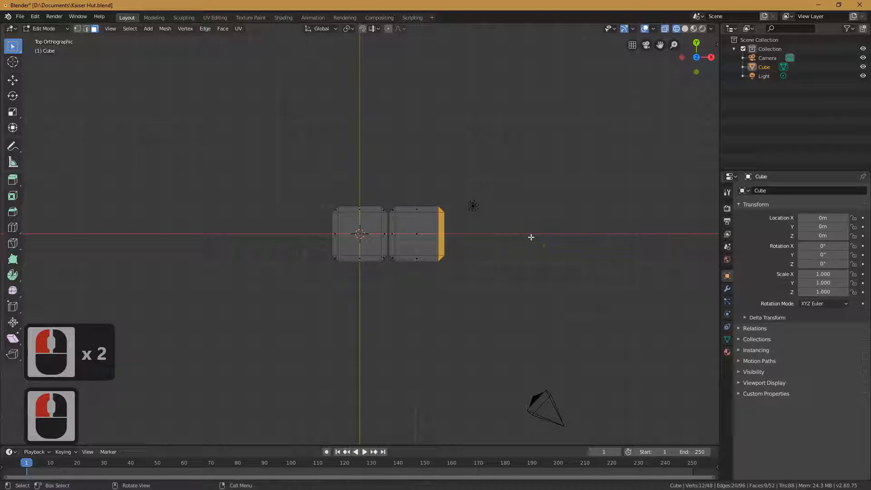
{"action": "key", "text": "g"}
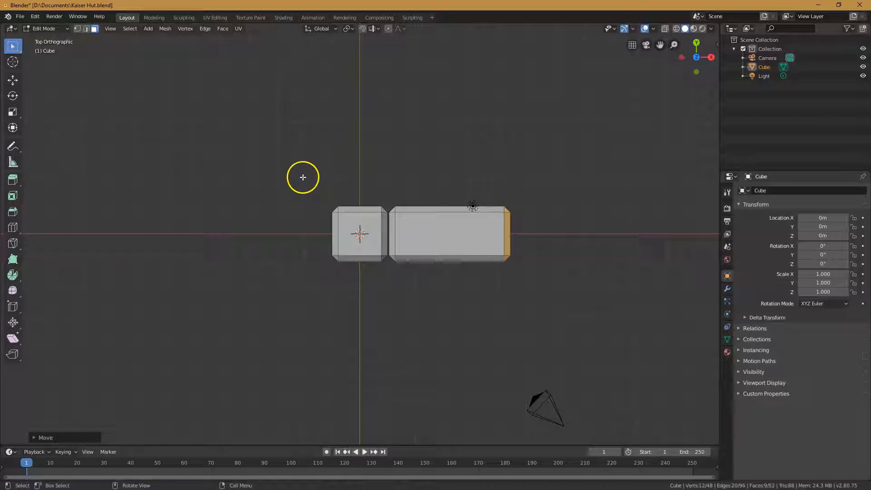
Duplicate both bricks and slide the copies along X to form a row of four
{"action": "key", "text": "a"}
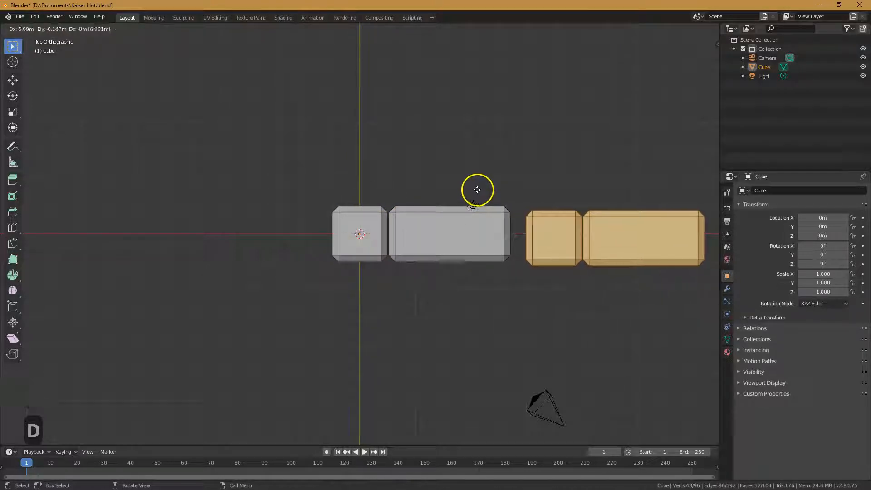
{"action": "key", "text": "x"}
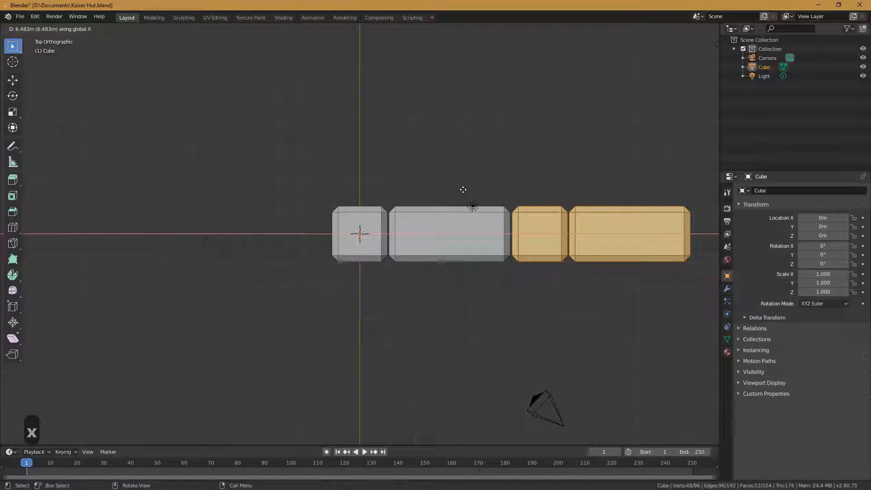
{"action": "key", "text": "Tab"}
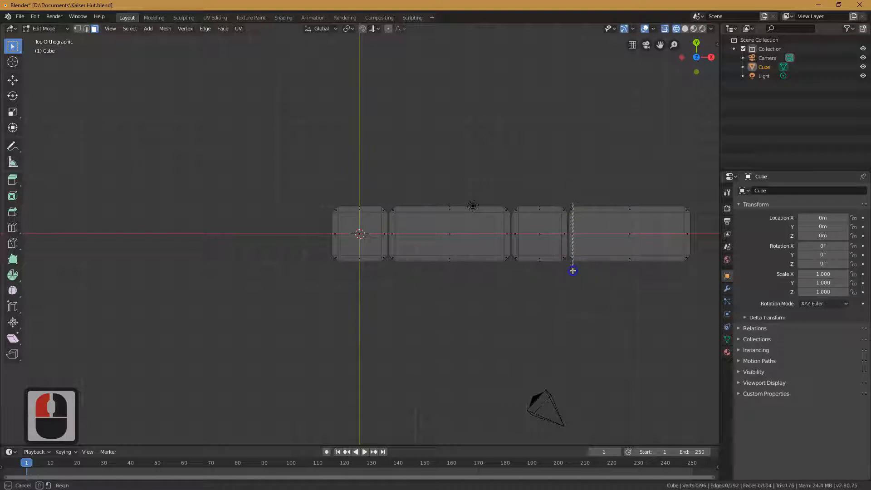
Loop-cut the last brick near its left end and move the new cut to even the gaps
{"action": "left_click", "coordinate": [573, 240]}
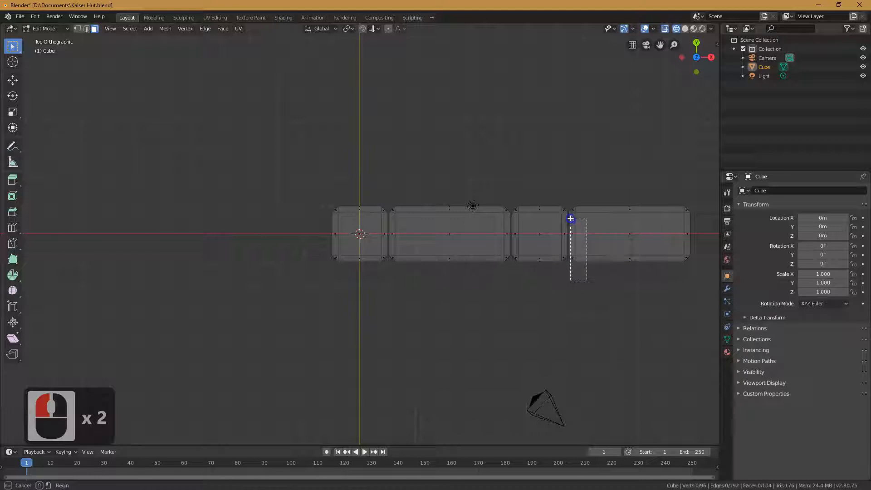
{"action": "left_click", "coordinate": [585, 234]}
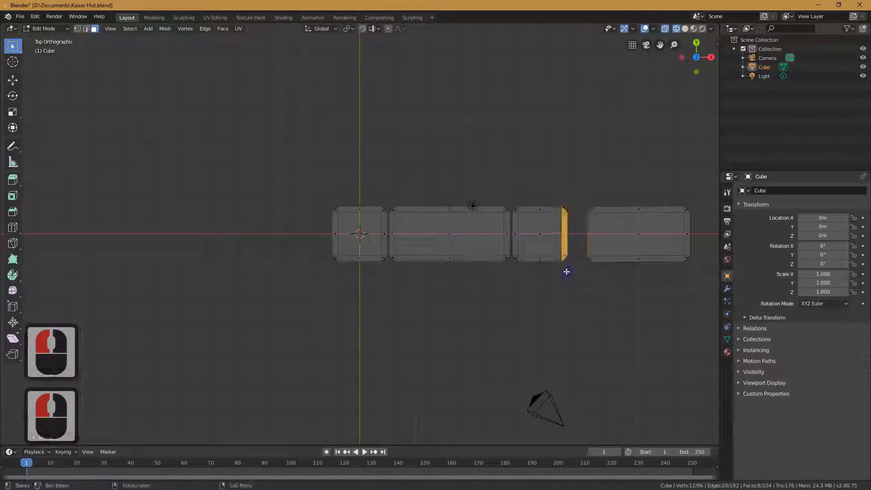
{"action": "key", "text": "g"}
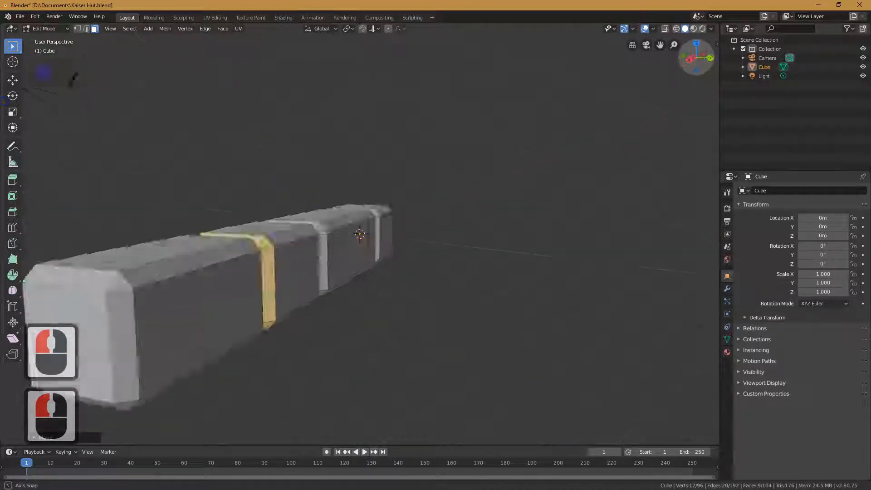
{"action": "scroll", "scroll_direction": "down", "scroll_amount": 3}
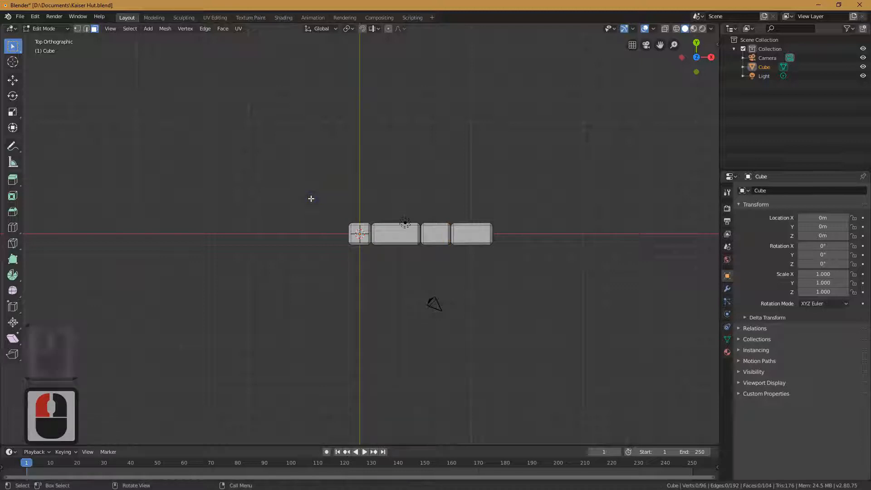
Duplicate the brick row along X to eight bricks, with a four-brick copy below
{"action": "key", "text": "a"}
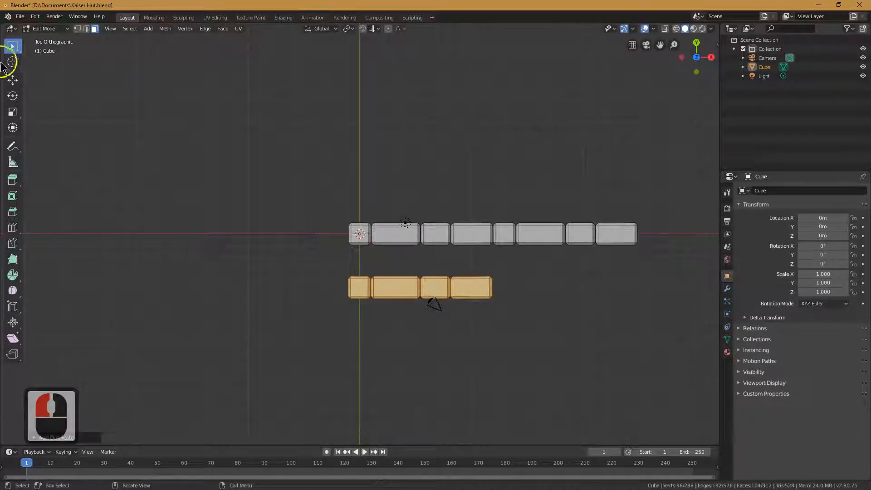
{"action": "mouse_move", "coordinate": [13, 96]}
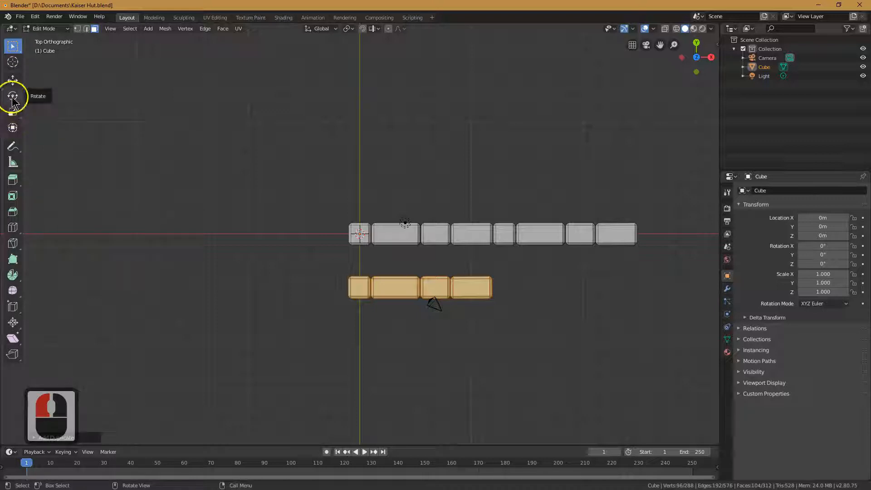
Rotate the lower four bricks 90° around Z and move them under the row's first brick
{"action": "left_click", "coordinate": [13, 96]}
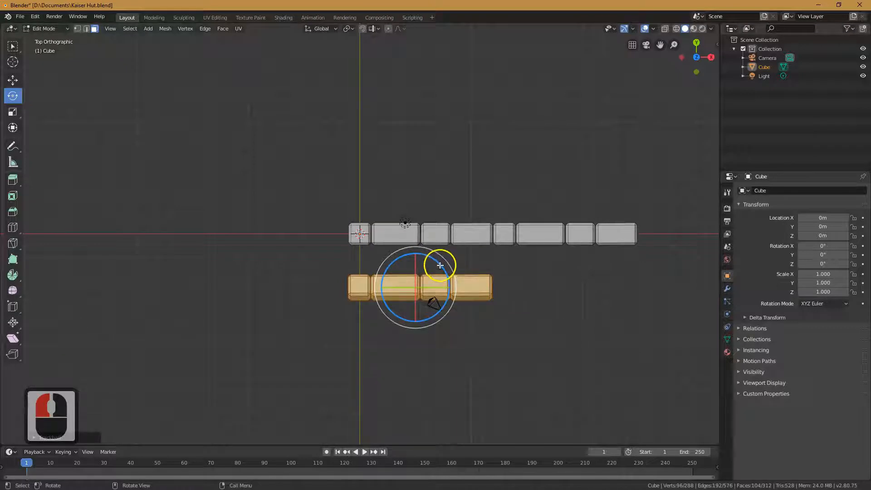
{"action": "left_click", "coordinate": [35, 16]}
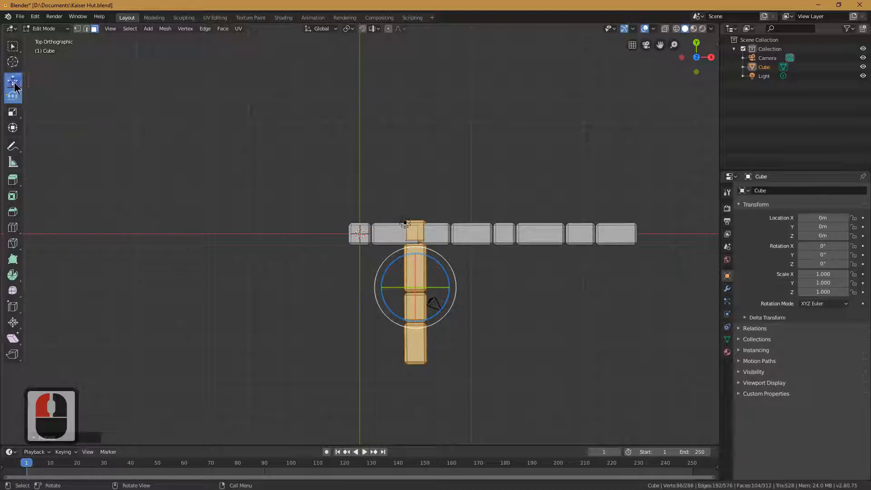
{"action": "left_click", "coordinate": [13, 80]}
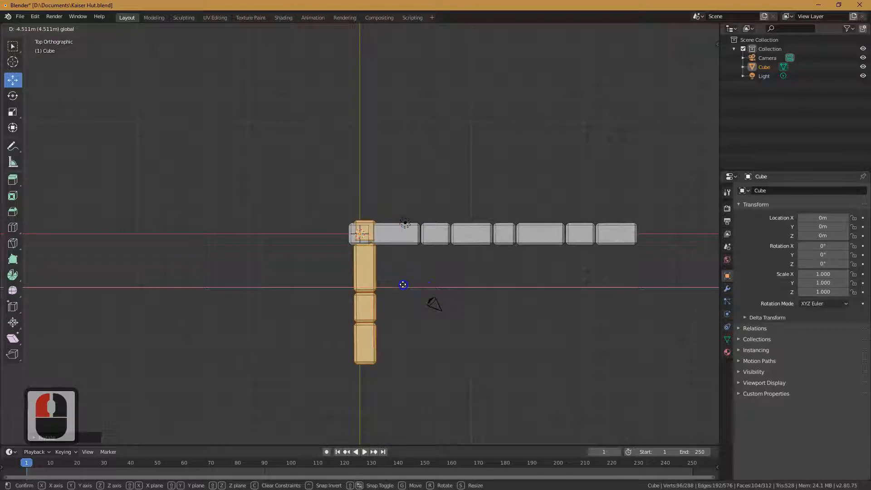
{"action": "key", "text": "Tab"}
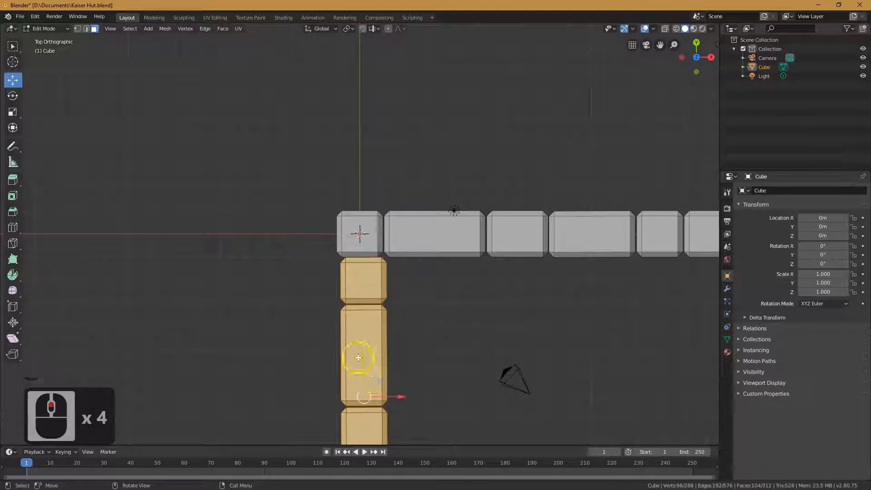
{"action": "key", "text": "g"}
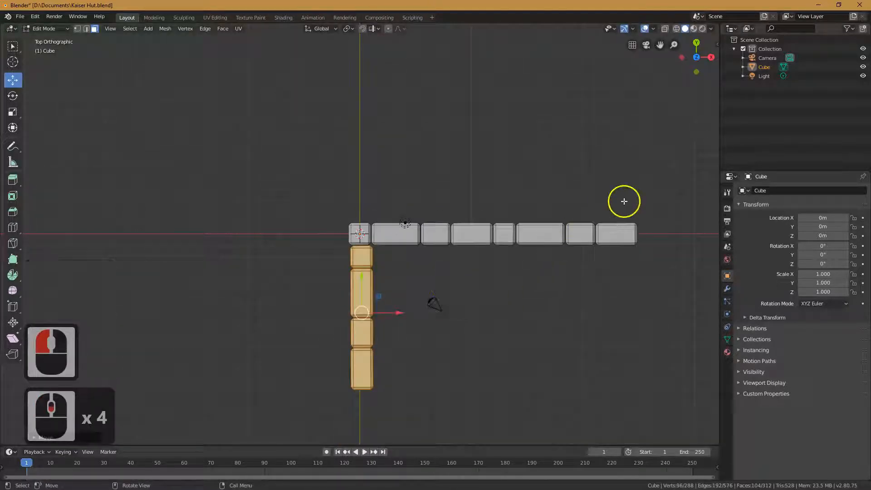
{"action": "mouse_move", "coordinate": [47, 89]}
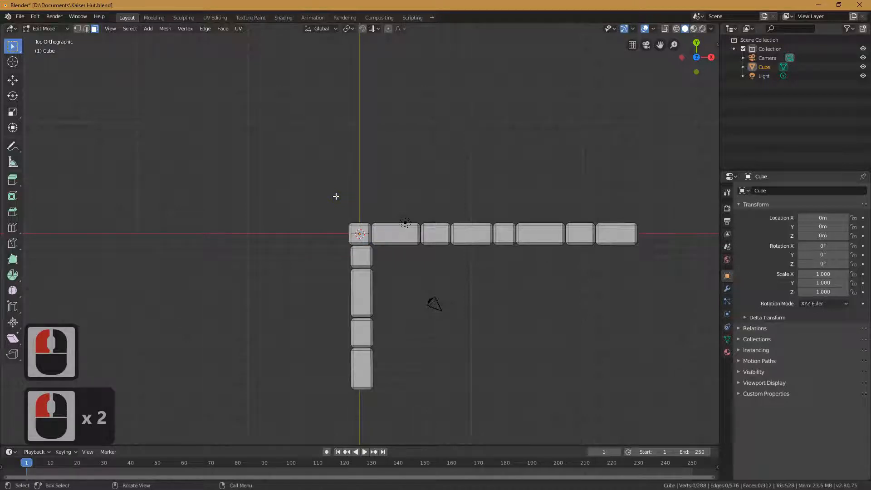
Duplicate the L-shaped walls, rotate the copy 180° and fit it in to close the rectangle
{"action": "key", "text": "a"}
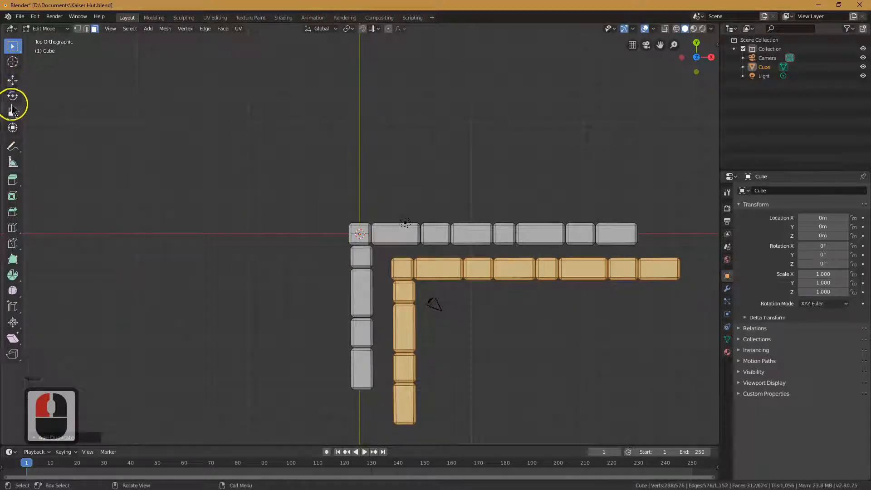
{"action": "left_click", "coordinate": [13, 96]}
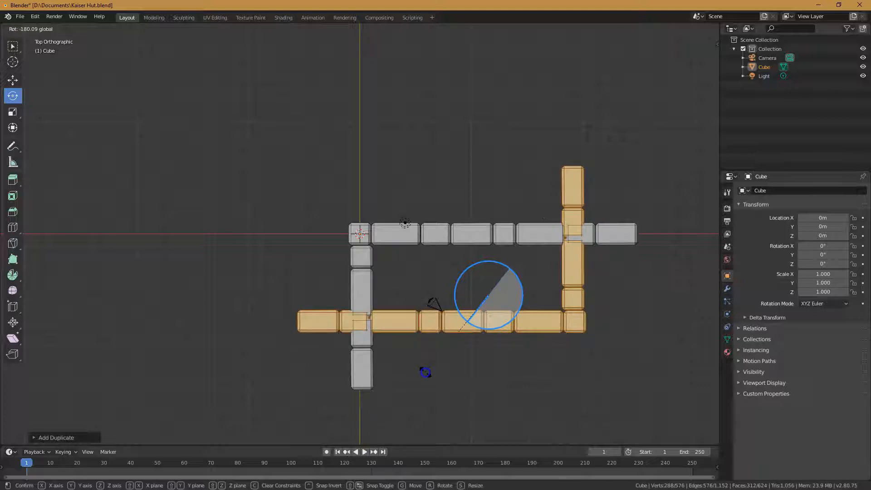
{"action": "key", "text": "Tab"}
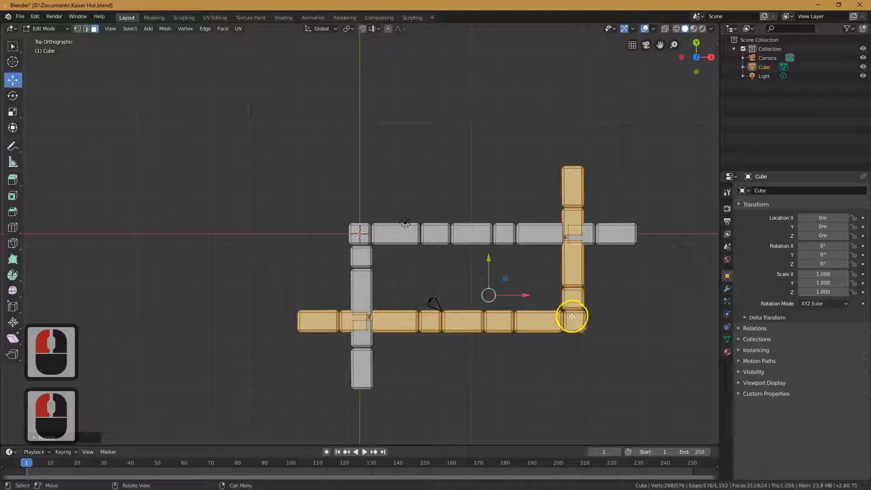
{"action": "left_click_drag", "start_coordinate": [573, 316], "coordinate": [573, 308]}
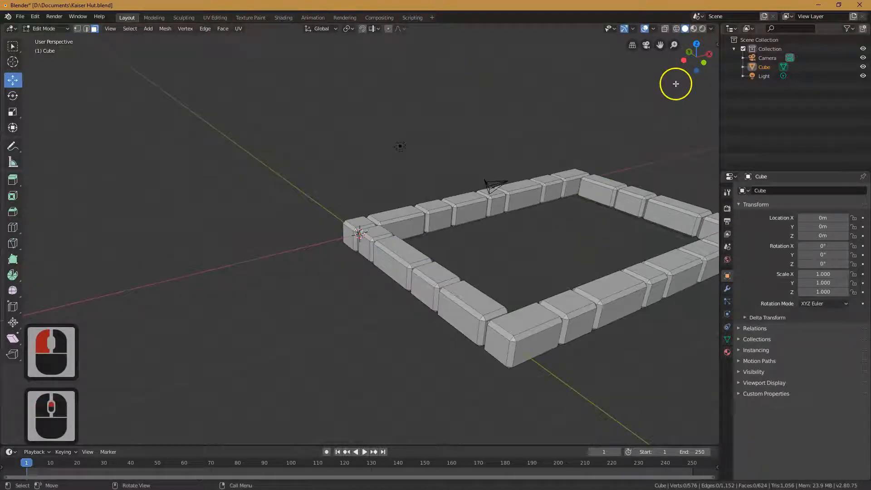
{"action": "mouse_move", "coordinate": [660, 43]}
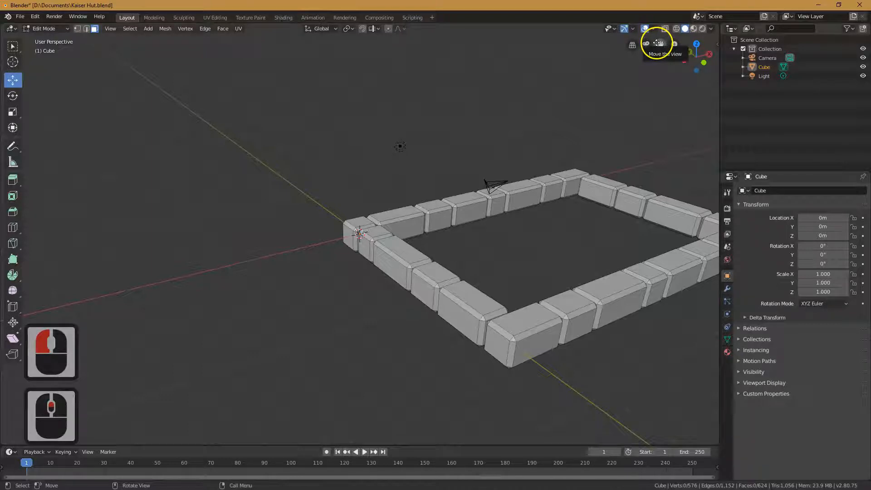
Pan the viewport with the navigation gizmo before switching to top orthographic view
{"action": "left_click_drag", "start_coordinate": [658, 44], "coordinate": [700, 66]}
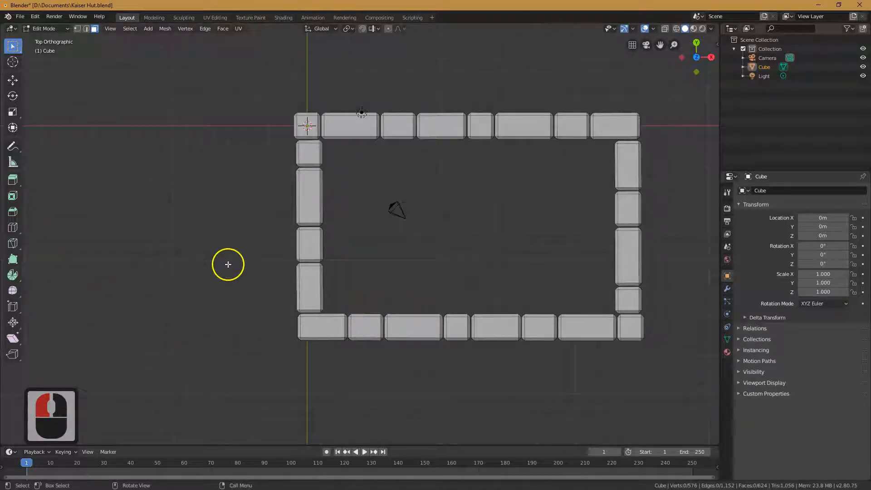
{"action": "mouse_move", "coordinate": [275, 118]}
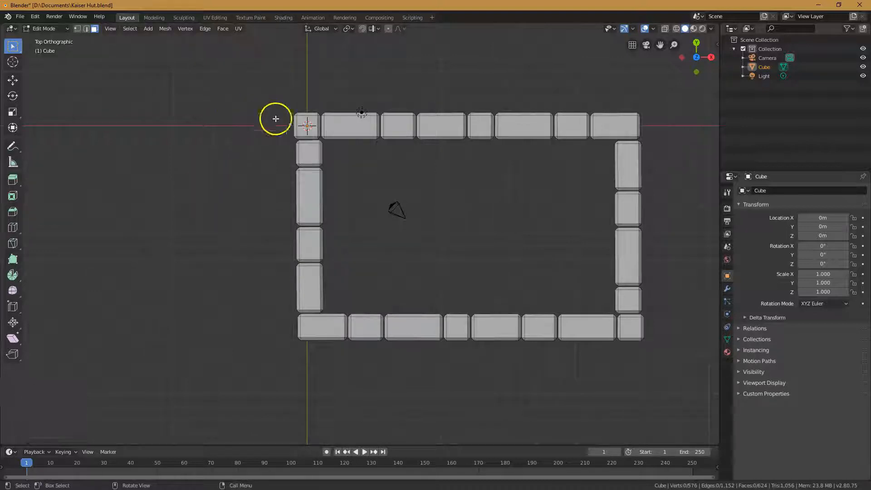
{"action": "mouse_move", "coordinate": [13, 80]}
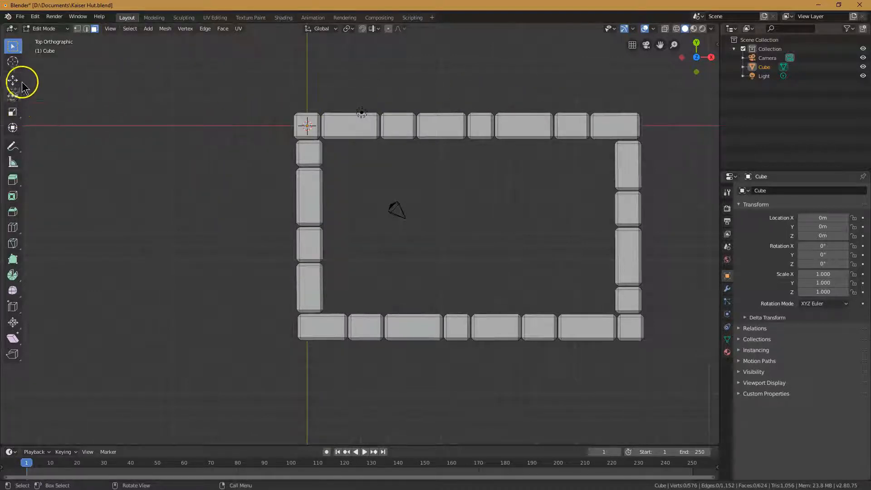
{"action": "mouse_move", "coordinate": [146, 90]}
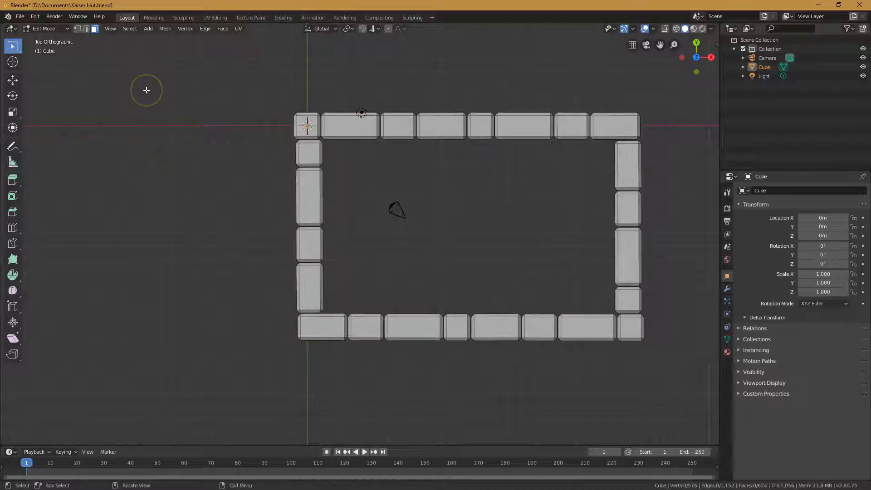
Select all bricks and view the ring from the back, ready to duplicate it upward
{"action": "key", "text": "a"}
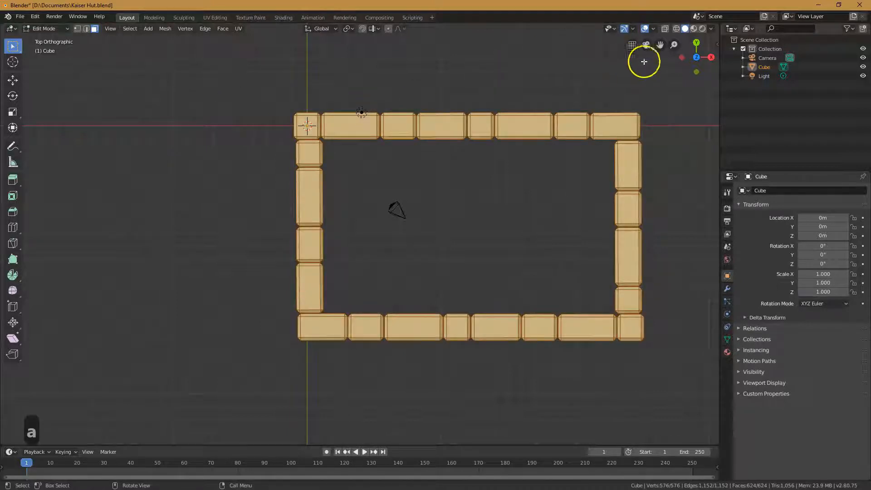
{"action": "mouse_move", "coordinate": [694, 41]}
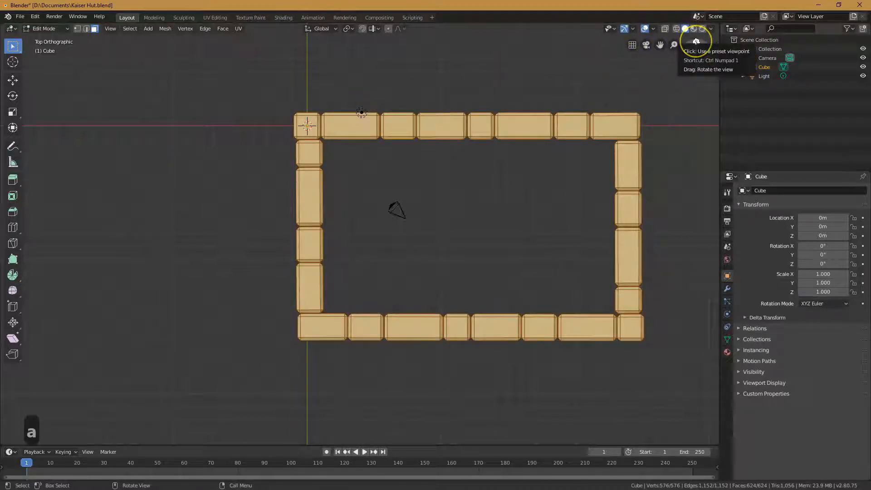
{"action": "left_click", "coordinate": [696, 41]}
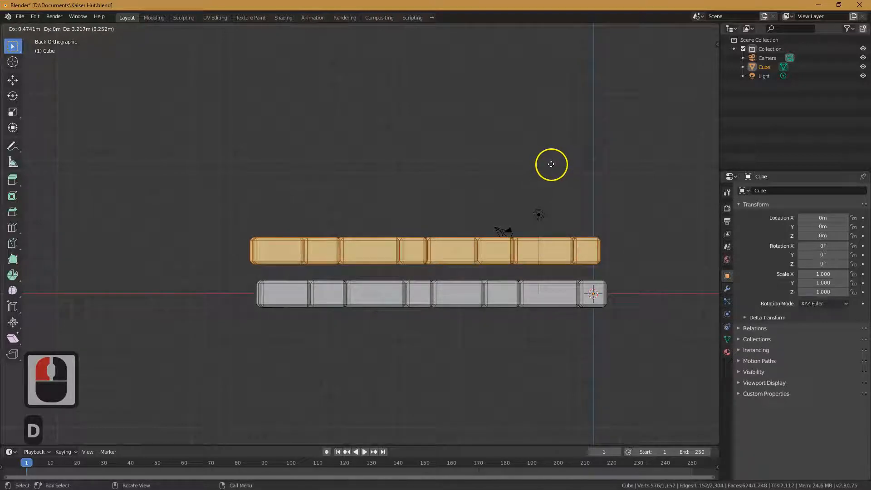
Stack the duplicated rows along Z, reselect everything and double the courses again into a tall wall
{"action": "key", "text": "z"}
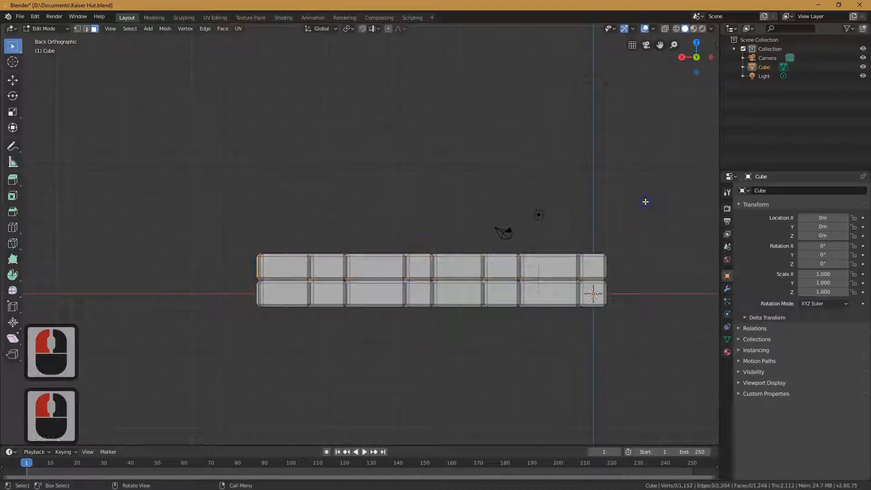
{"action": "key", "text": "a"}
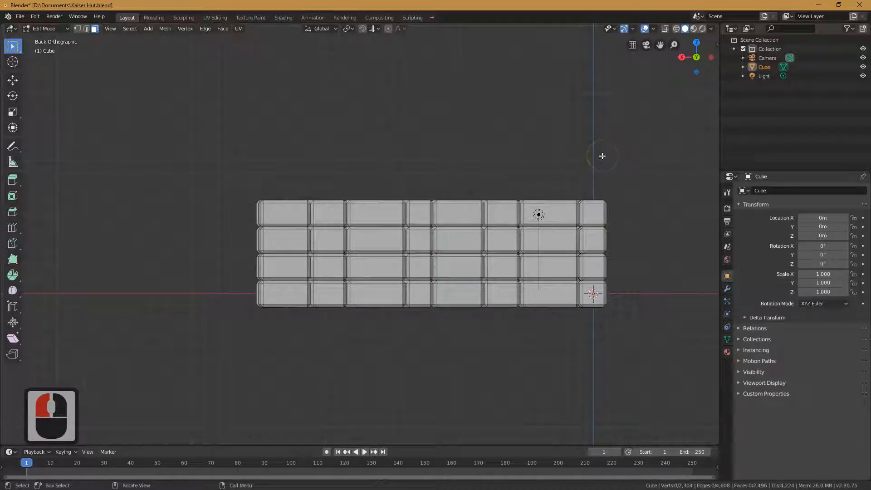
{"action": "key", "text": "a"}
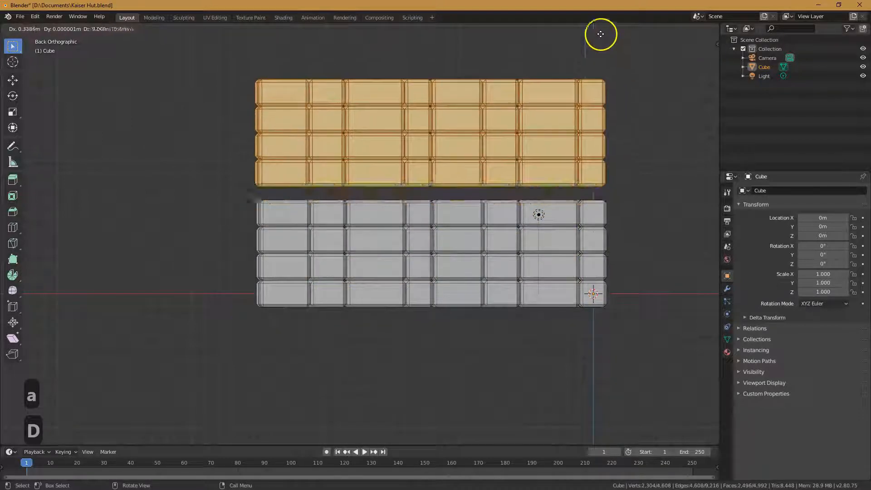
{"action": "key", "text": "z"}
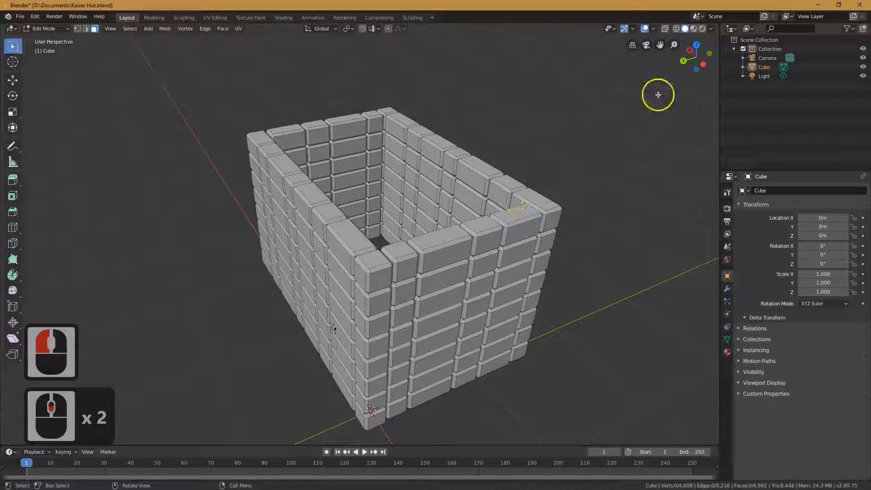
{"action": "mouse_move", "coordinate": [697, 47]}
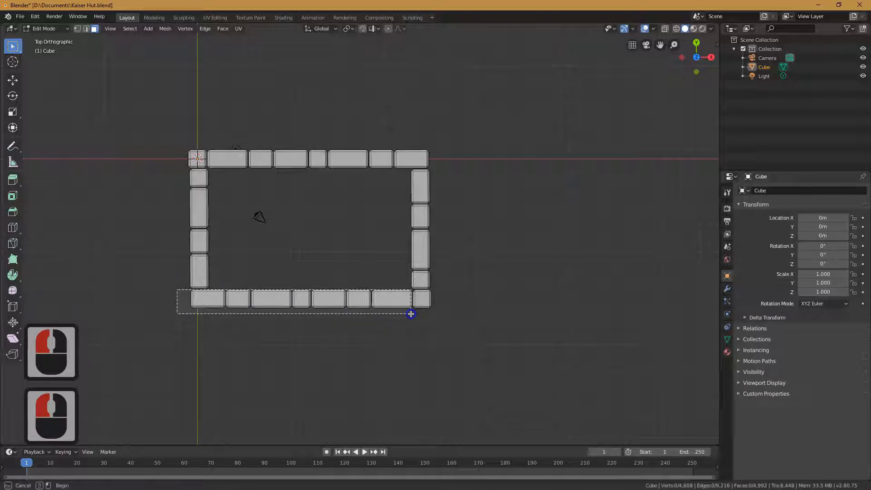
Stretch the front wall's top bricks along Y into long planks and lay them across the hut
{"action": "left_click_drag", "start_coordinate": [178, 288], "coordinate": [414, 311]}
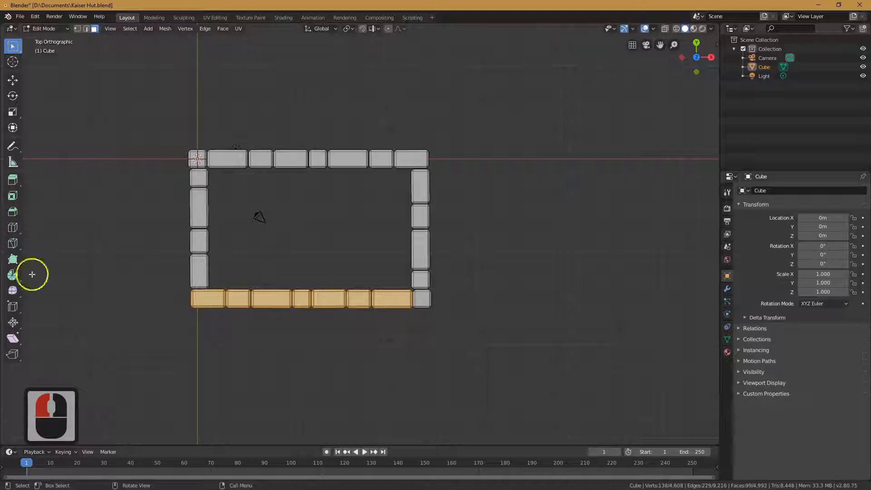
{"action": "mouse_move", "coordinate": [32, 299]}
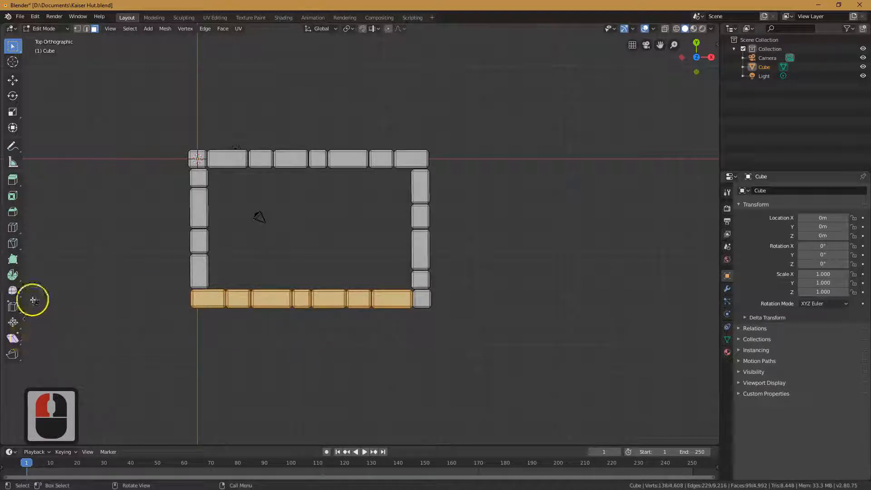
{"action": "left_click", "coordinate": [12, 112]}
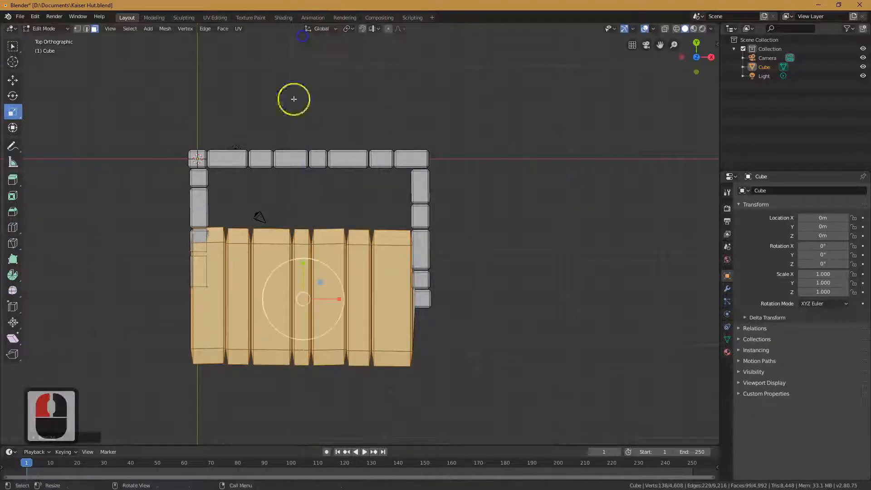
{"action": "key", "text": "s"}
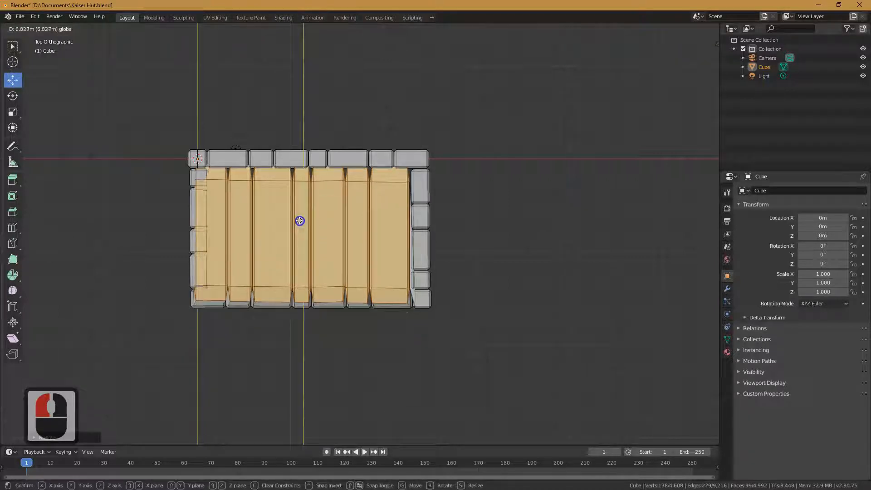
{"action": "key", "text": "Tab"}
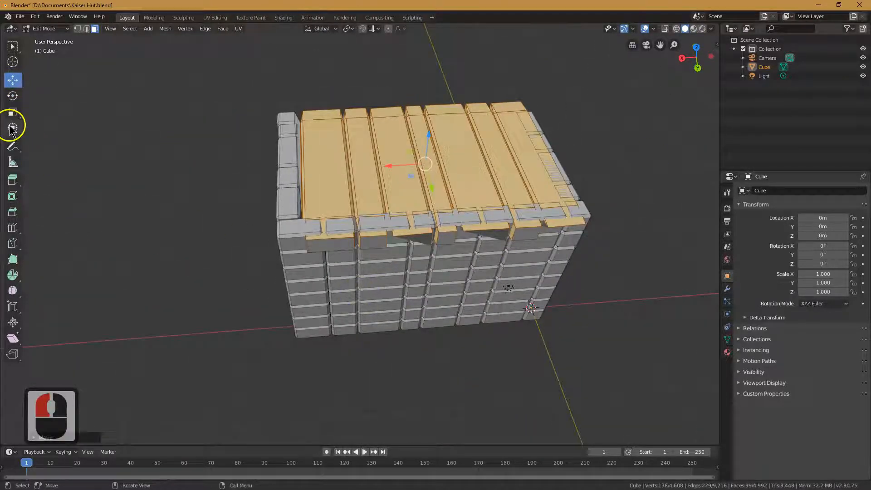
Scale the roof planks down in Z into a thin layer and orbit to inspect the hut
{"action": "left_click", "coordinate": [12, 111]}
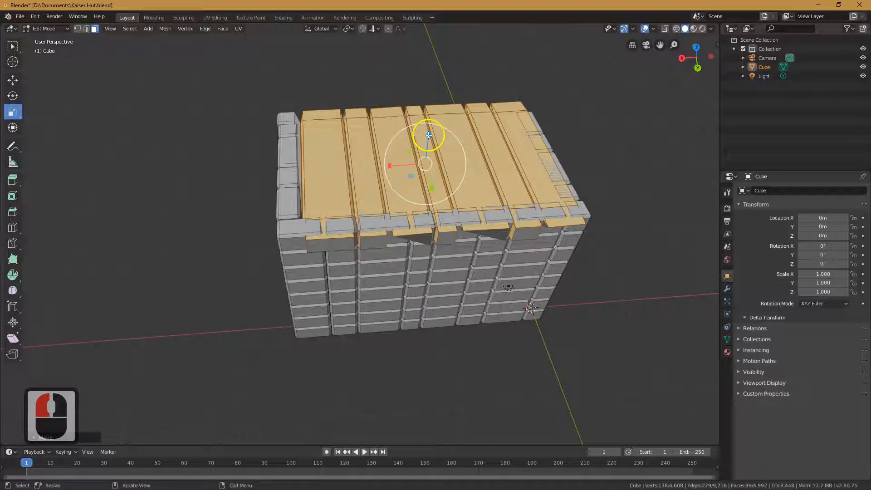
{"action": "key", "text": "s"}
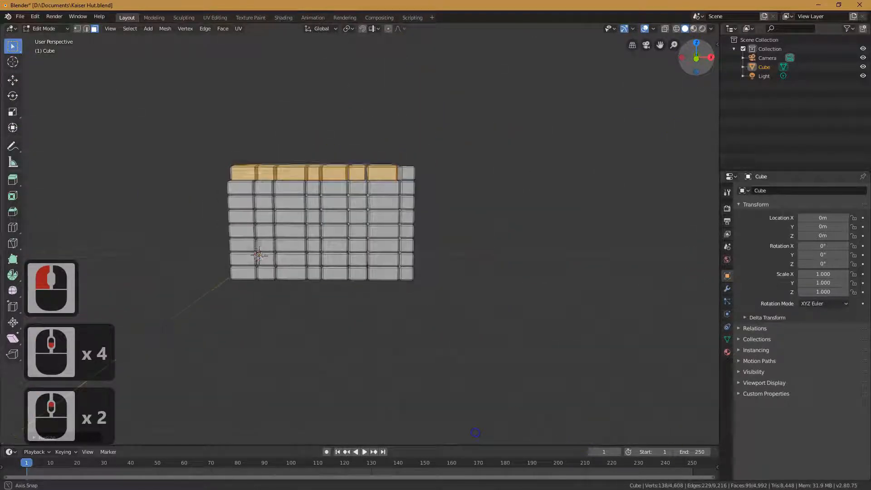
{"action": "left_click_drag", "start_coordinate": [322, 222], "coordinate": [400, 233]}
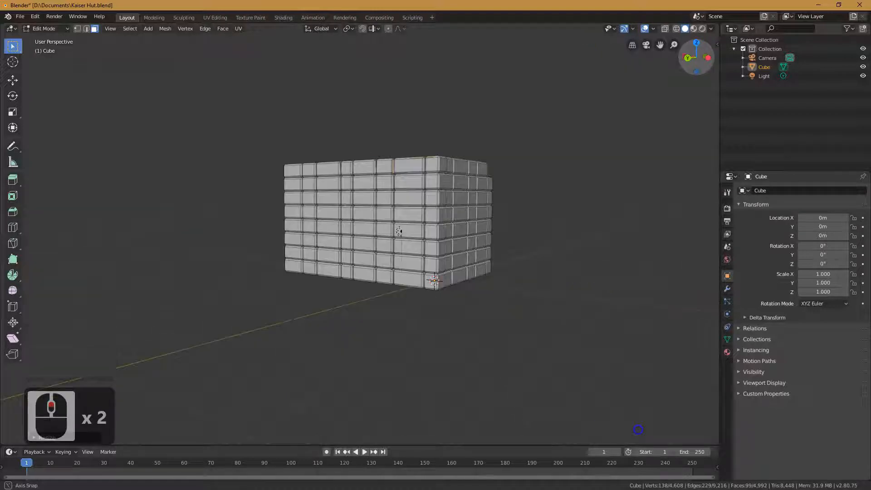